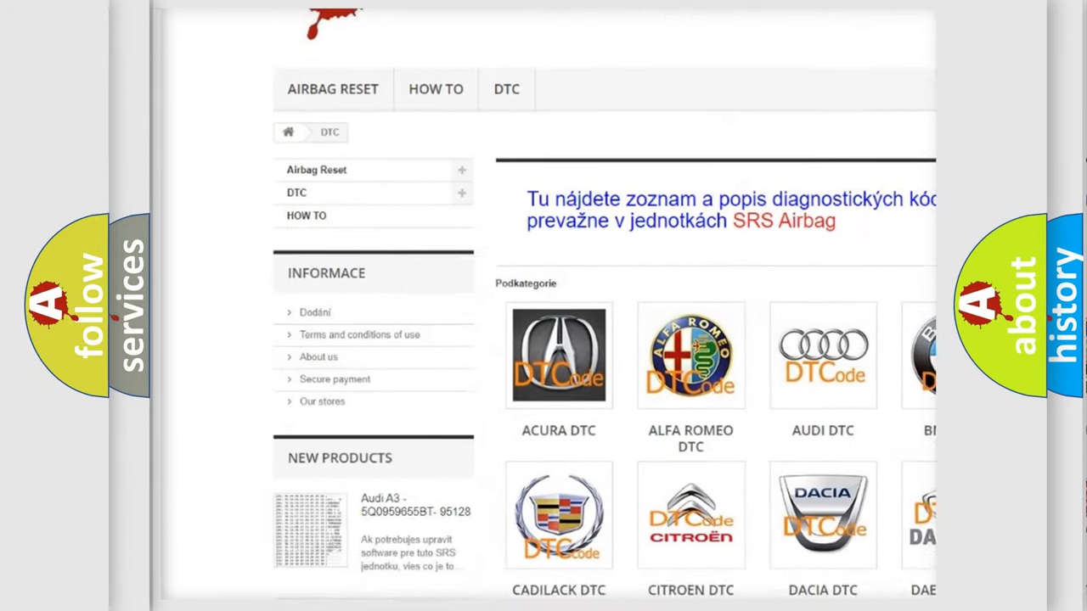
Scroll the airbagreset.sk DTC page past the brand logos to the Lexus P0353 code entry
scroll(down, 3)
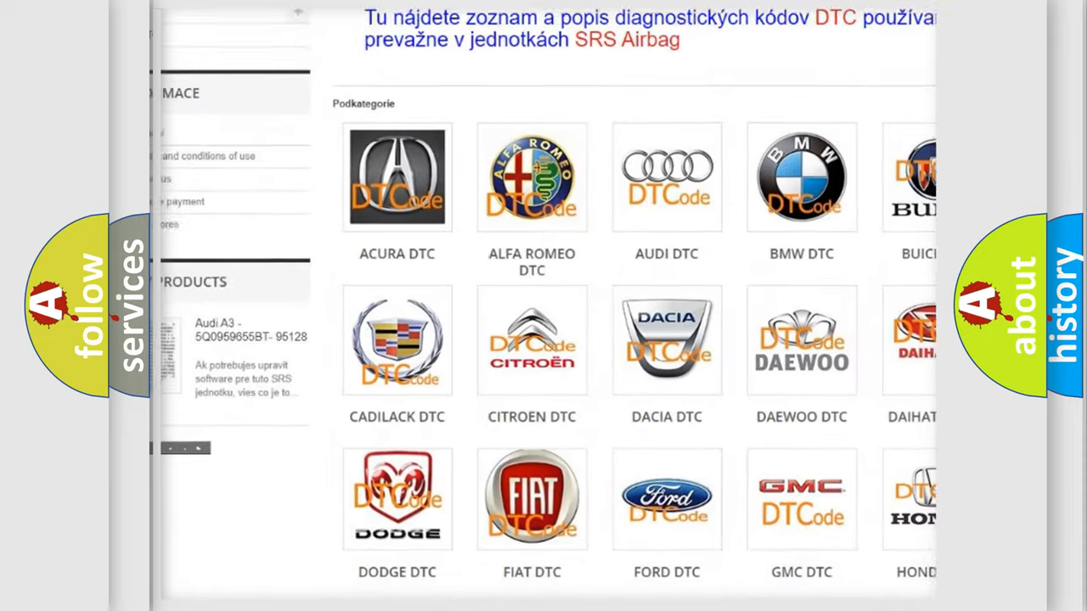
scroll(down, 3)
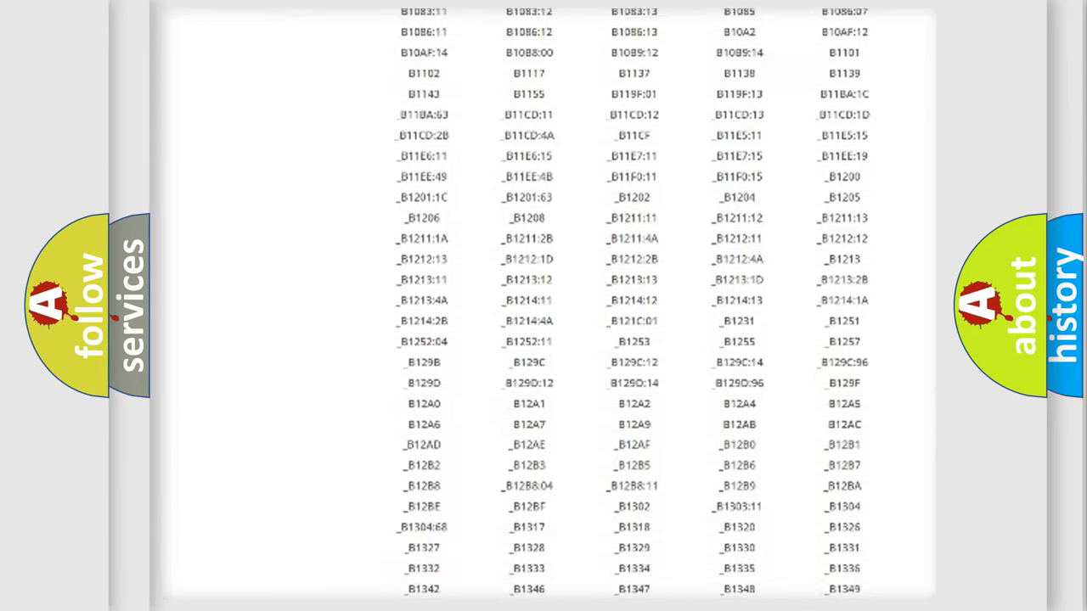
scroll(down, 3)
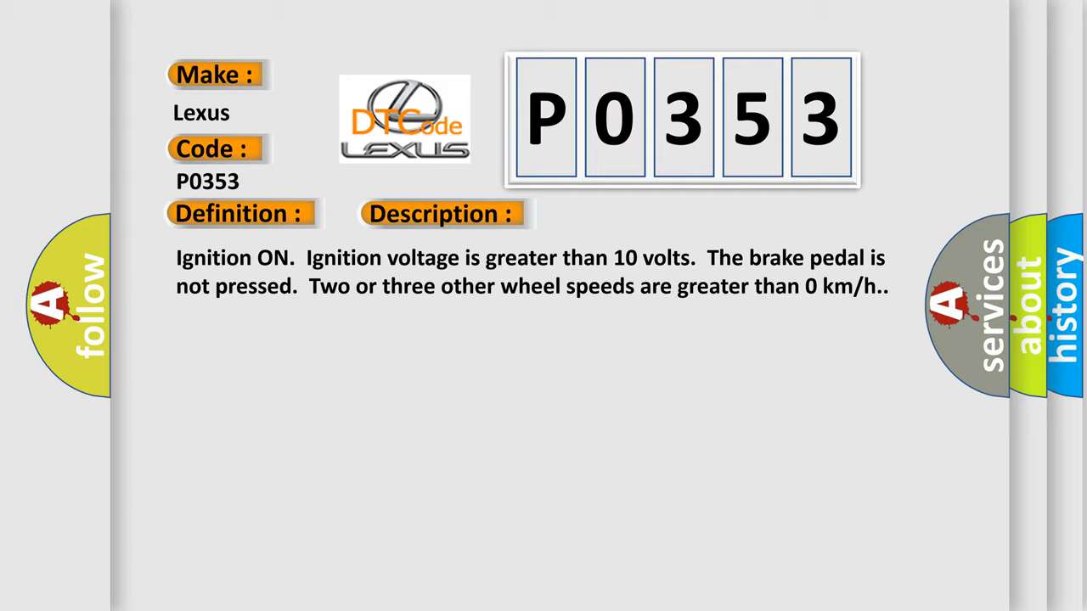
Advance the P0353 slide to show the Cause section listing wheel speed sensor faults
click(625, 214)
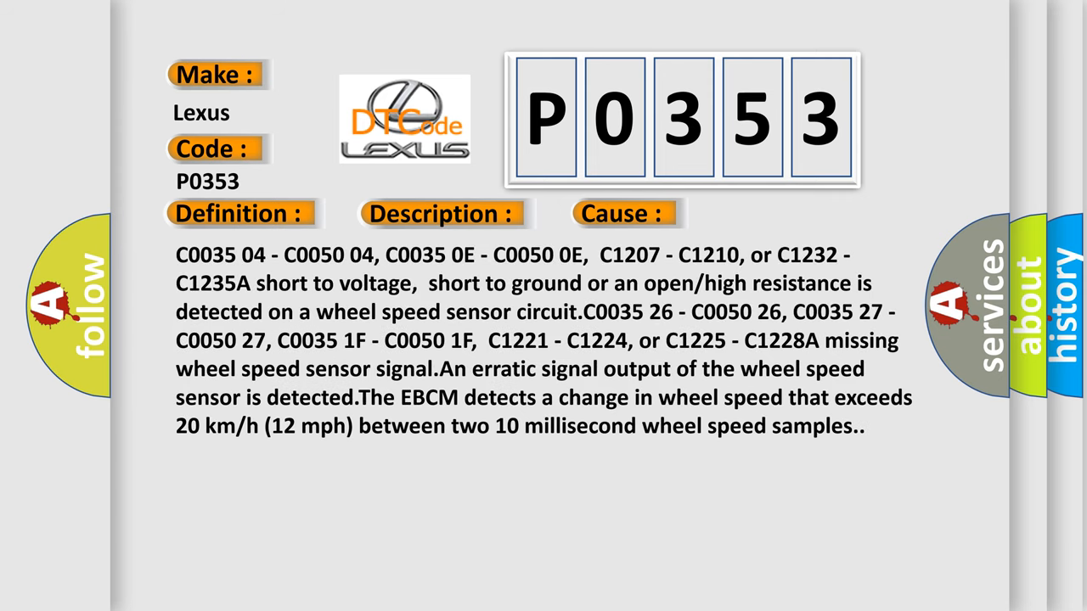